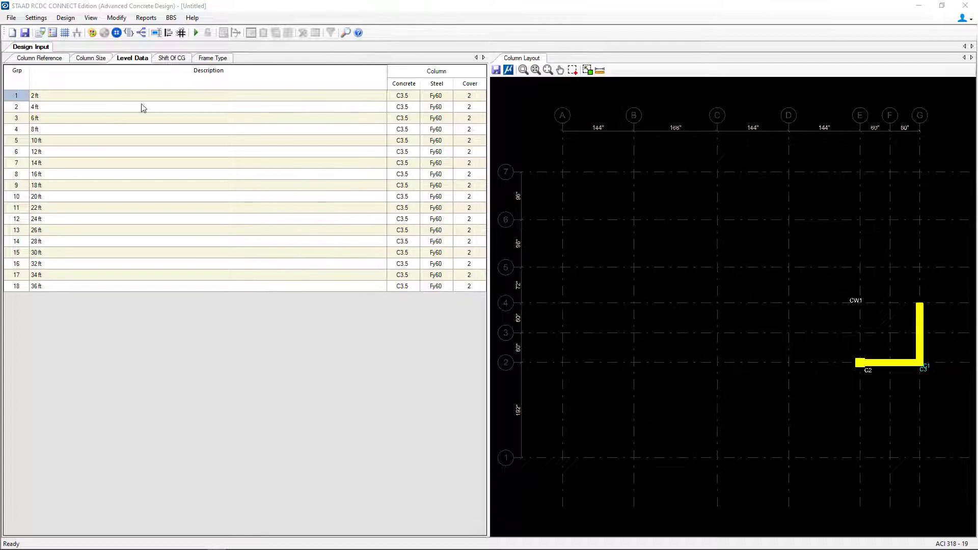
{"action": "mouse_move", "coordinate": [157, 376]}
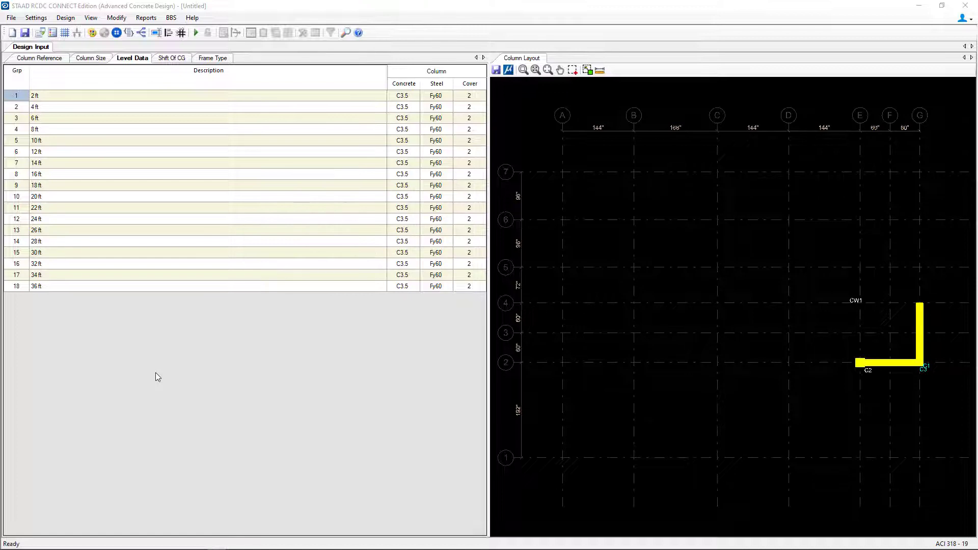
{"action": "mouse_move", "coordinate": [116, 17]}
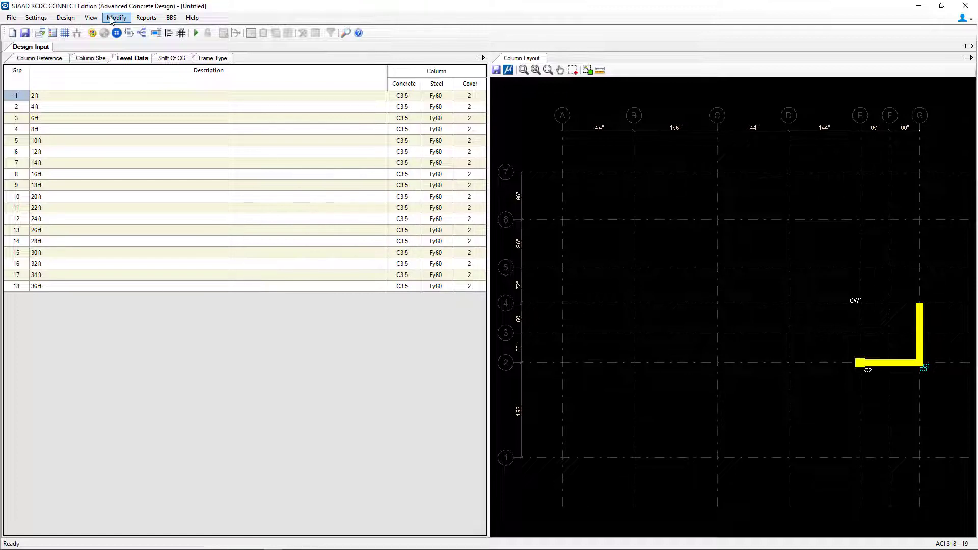
Step: Start Merge / Demerge Levels from the Modify menu and review the 18 listed levels
{"action": "left_click", "coordinate": [116, 17]}
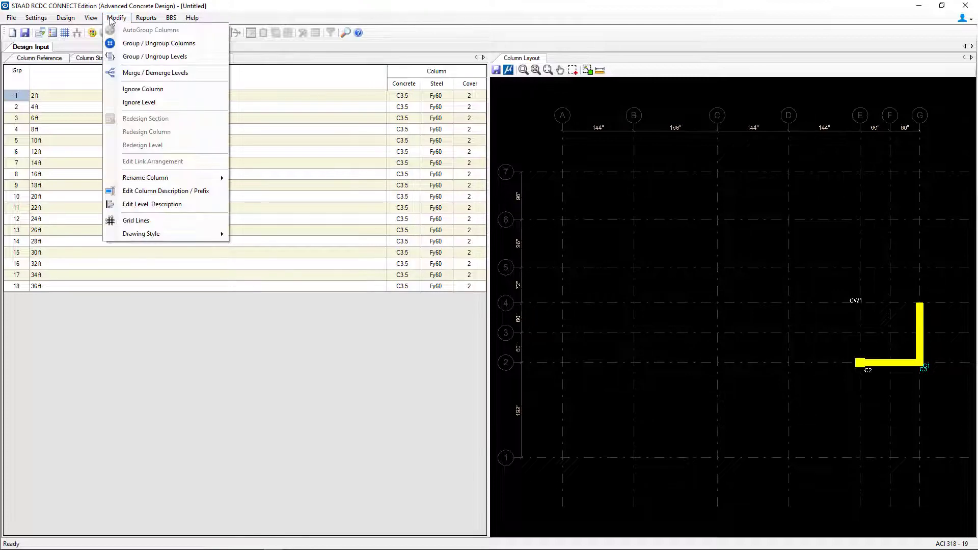
{"action": "mouse_move", "coordinate": [155, 72]}
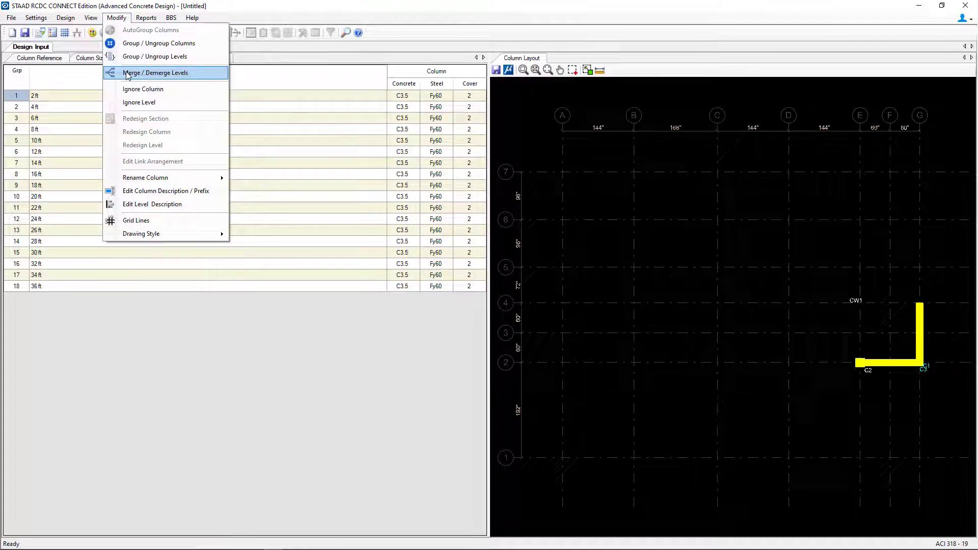
{"action": "left_click", "coordinate": [155, 73]}
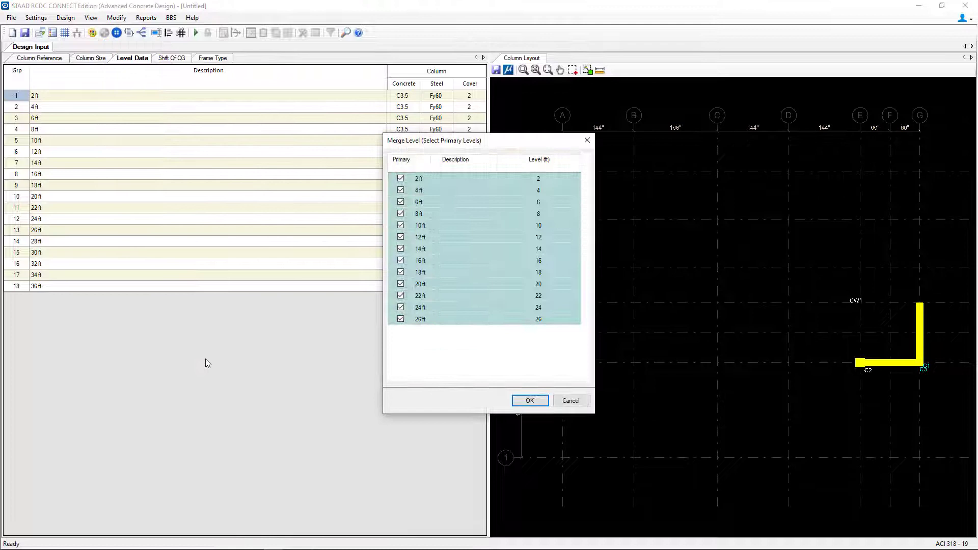
{"action": "scroll", "scroll_direction": "down", "scroll_amount": 3}
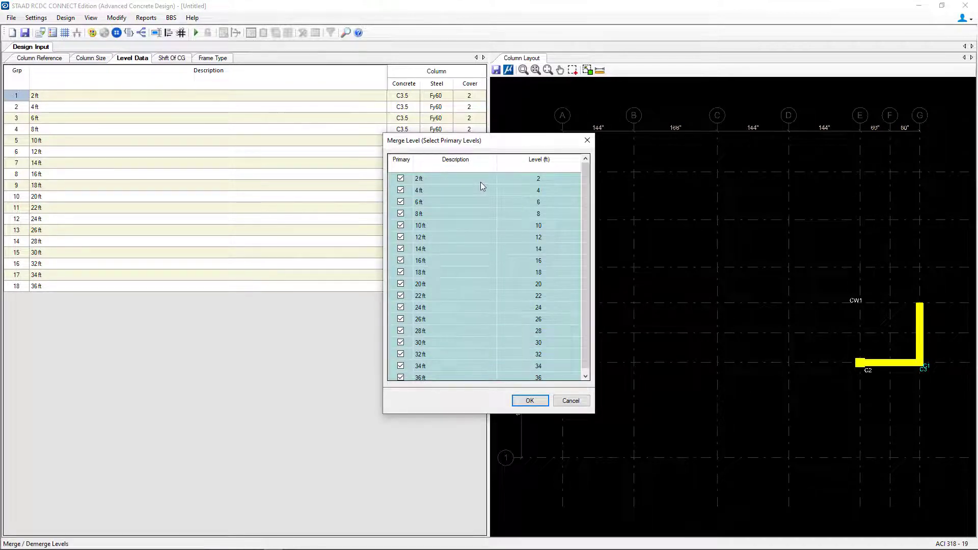
{"action": "mouse_move", "coordinate": [471, 223]}
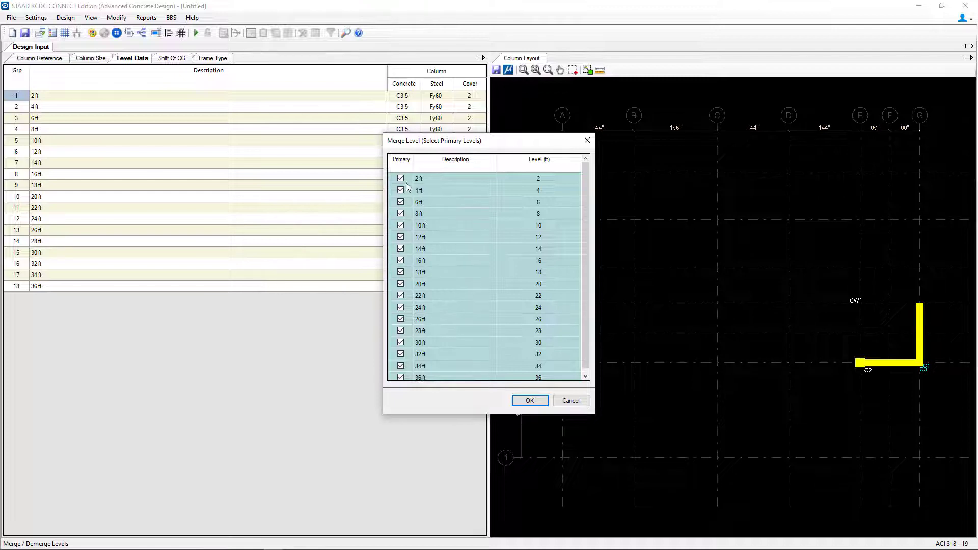
{"action": "mouse_move", "coordinate": [464, 215]}
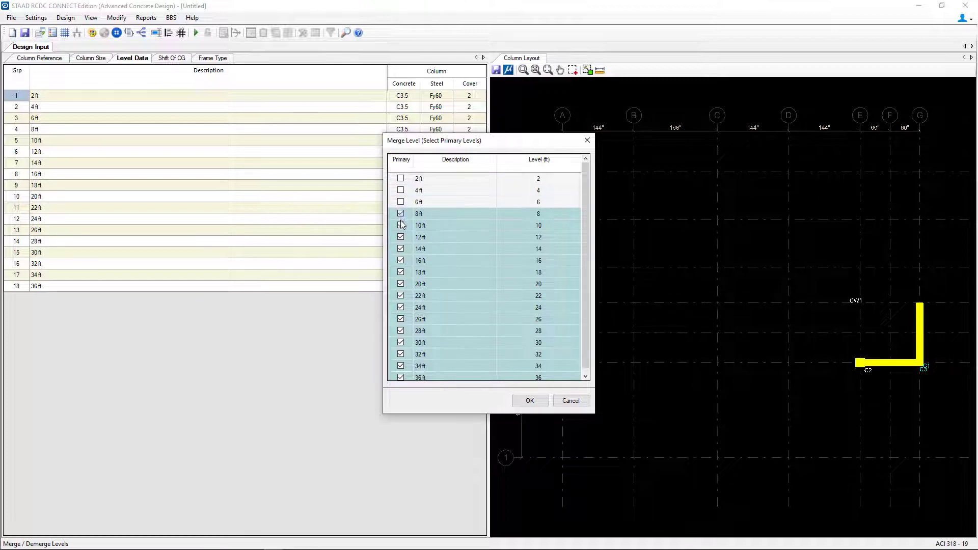
Step: Keep only 12, 24 and 36 ft as primary levels and confirm the three-group merge
{"action": "left_click", "coordinate": [402, 225]}
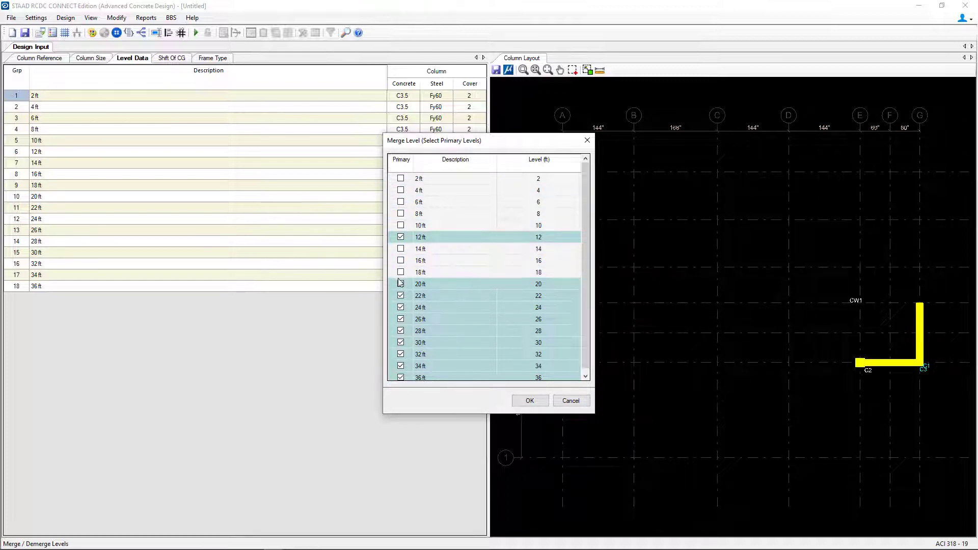
{"action": "left_click", "coordinate": [401, 284]}
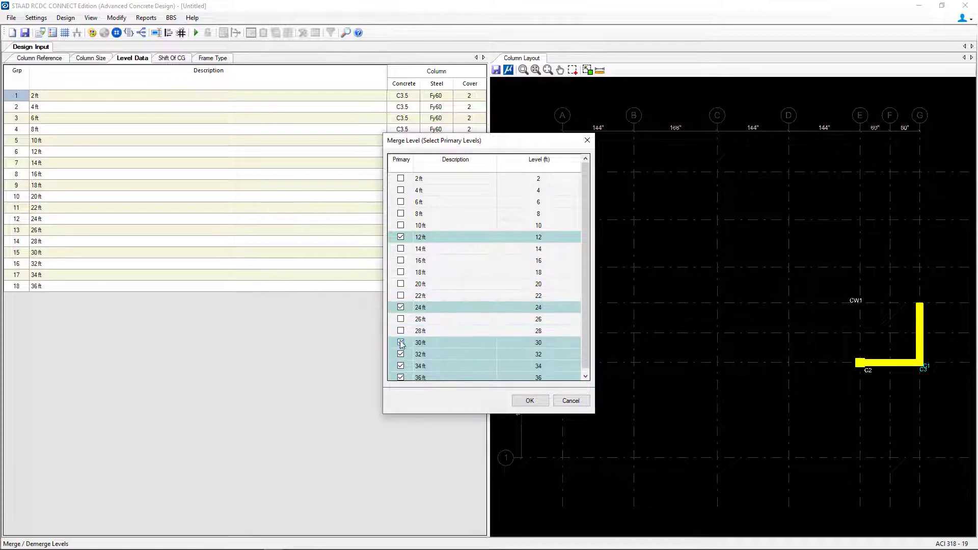
{"action": "left_click", "coordinate": [400, 342]}
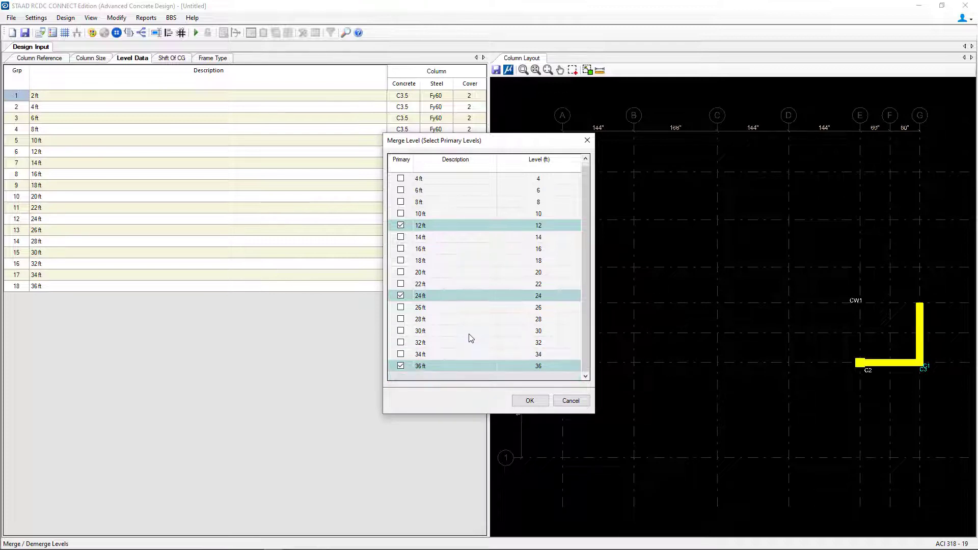
{"action": "scroll", "scroll_direction": "up", "scroll_amount": 3}
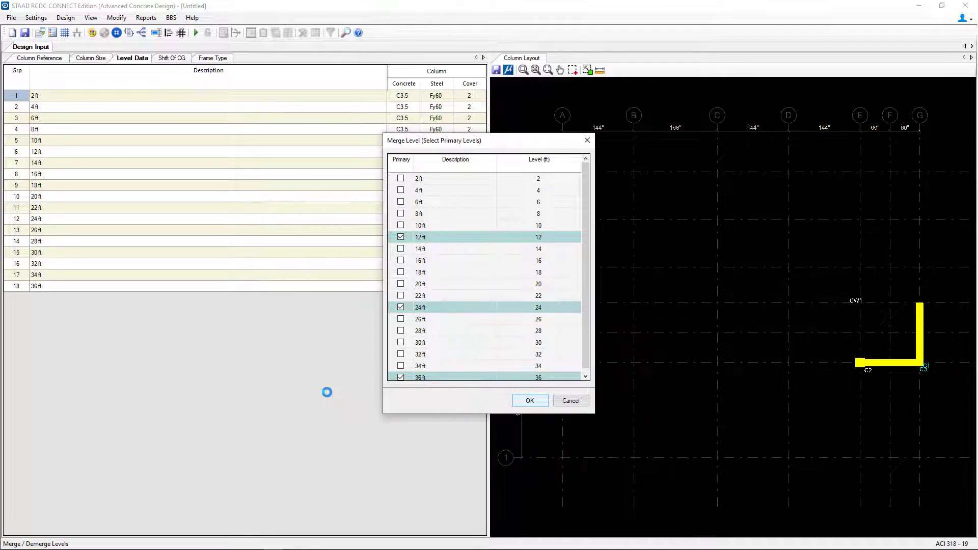
{"action": "left_click", "coordinate": [529, 400]}
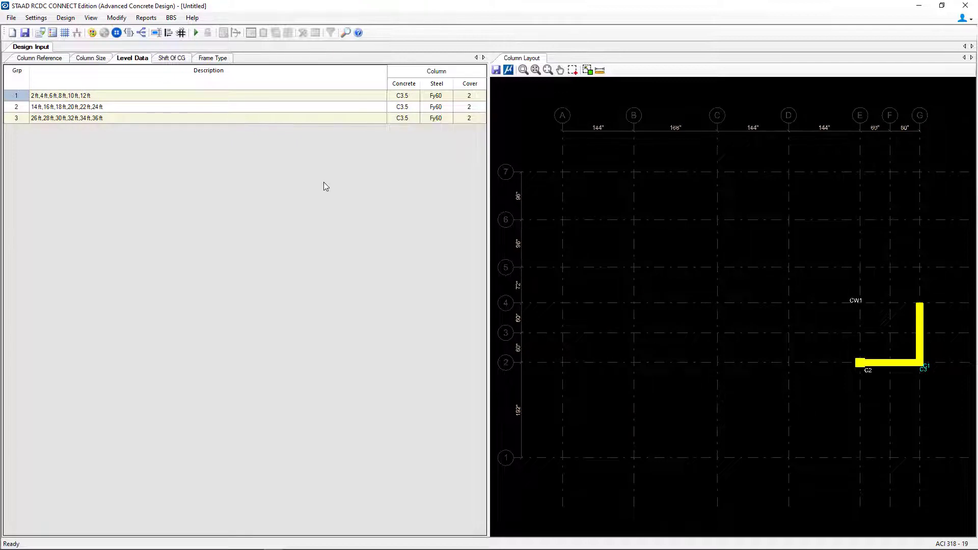
{"action": "mouse_move", "coordinate": [138, 87]}
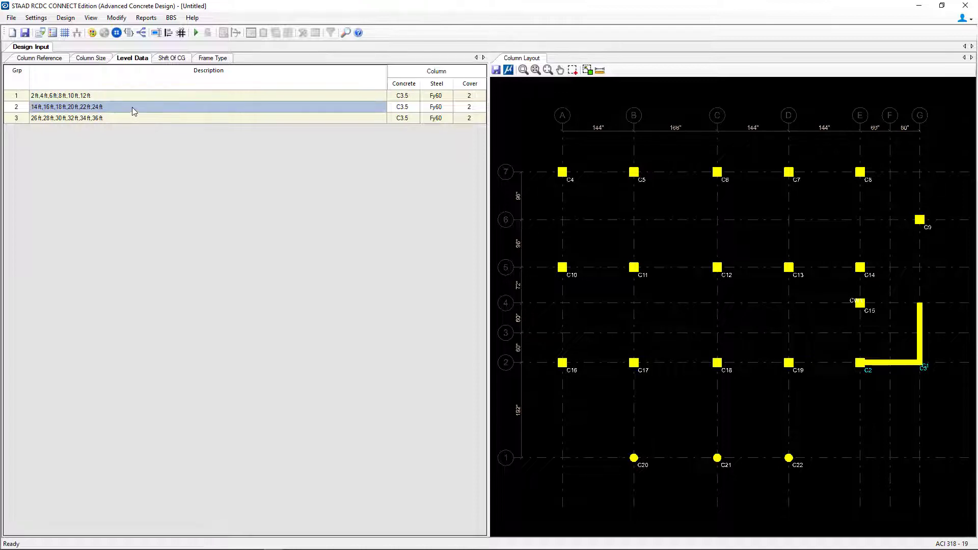
{"action": "left_click", "coordinate": [65, 118]}
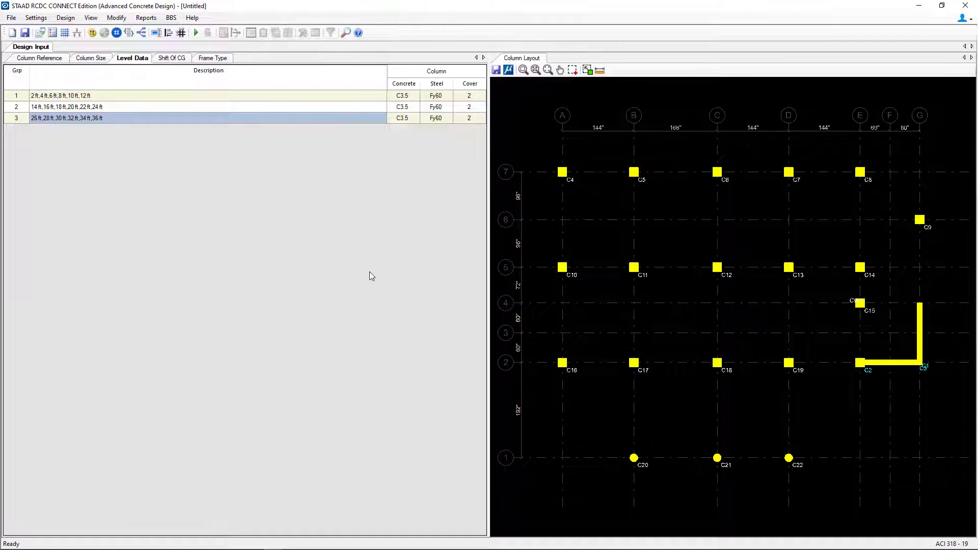
{"action": "mouse_move", "coordinate": [353, 275]}
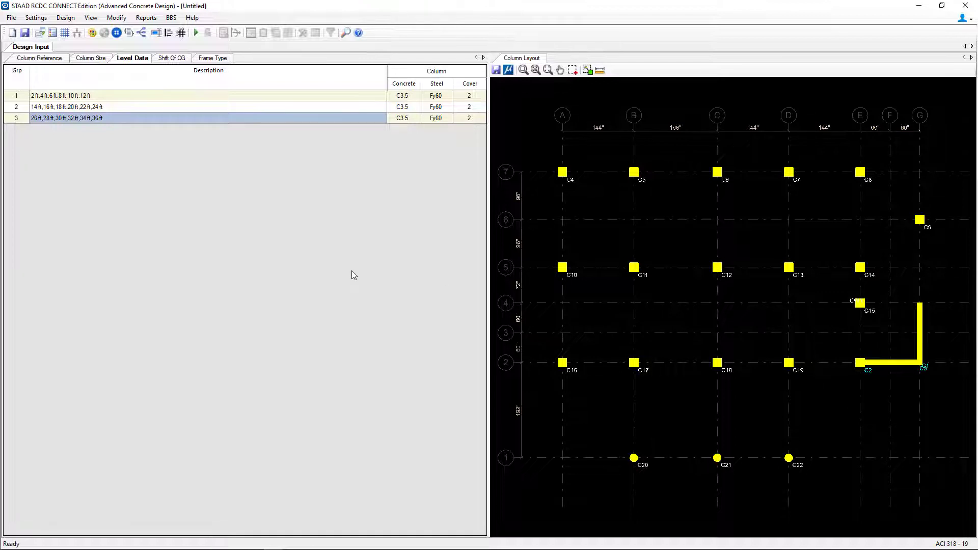
{"action": "mouse_move", "coordinate": [420, 98]}
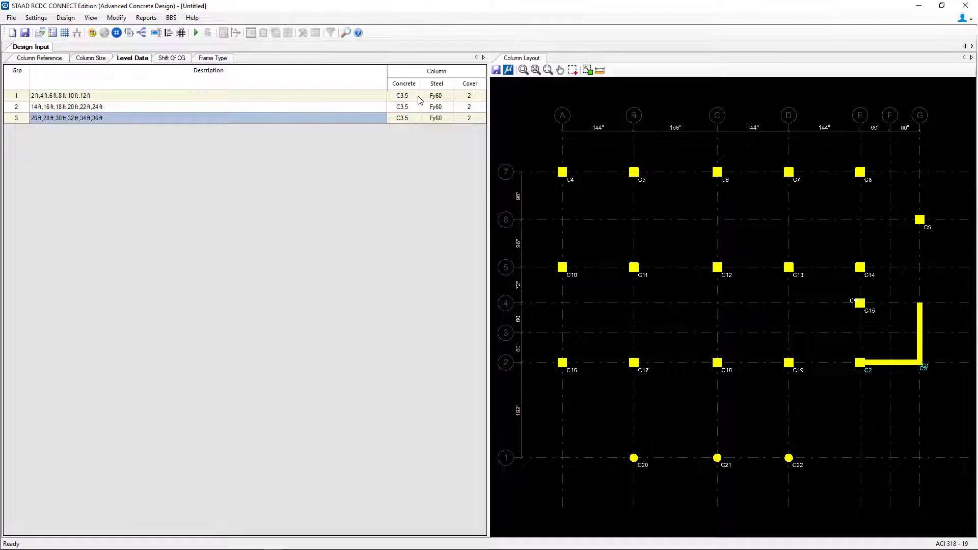
{"action": "mouse_move", "coordinate": [388, 159]}
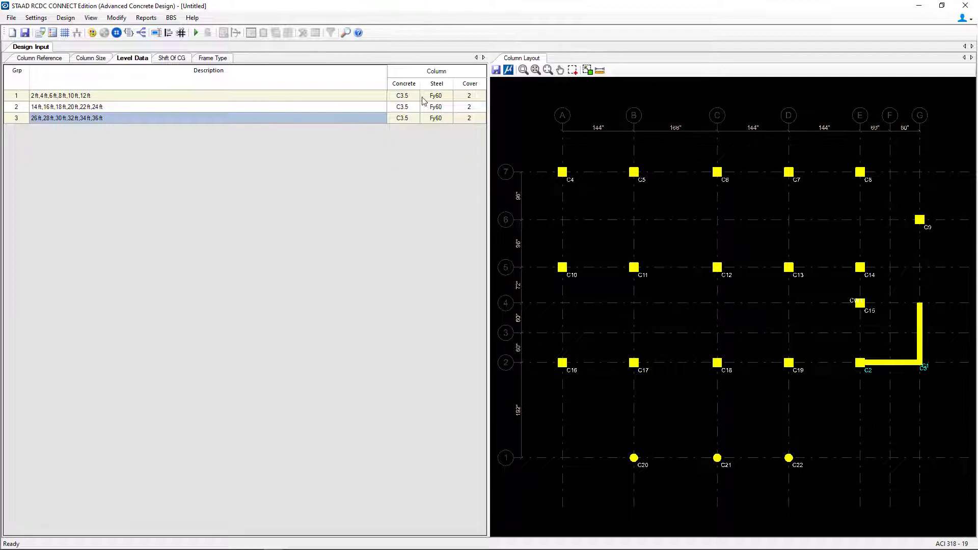
Step: Assign C3 concrete to the 2–12, 14–24 and 26–36 ft level groups
{"action": "left_click", "coordinate": [415, 95]}
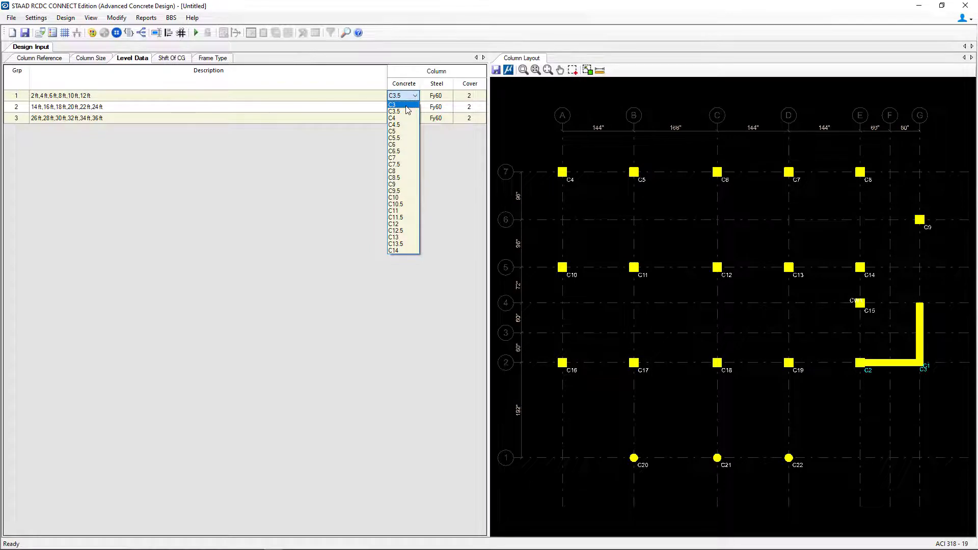
{"action": "left_click", "coordinate": [393, 102]}
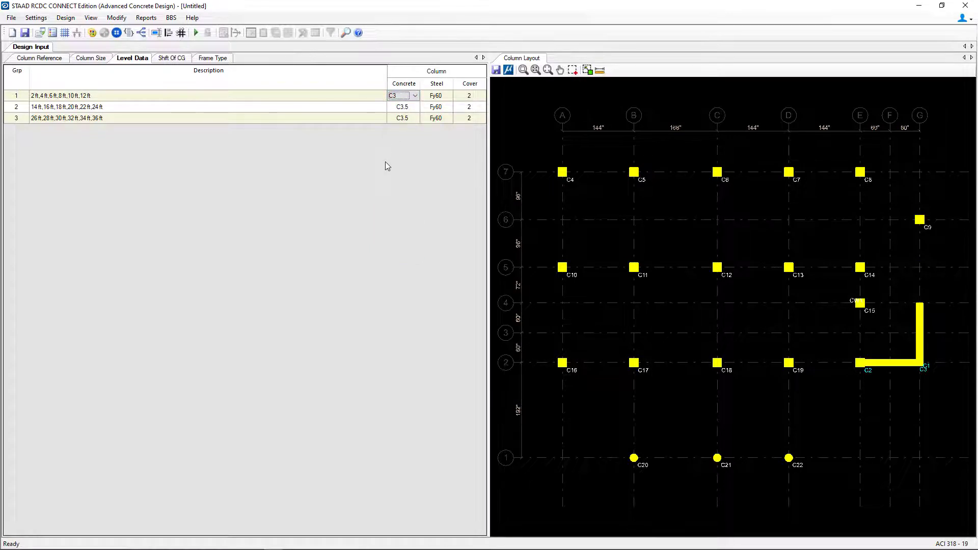
{"action": "left_click", "coordinate": [415, 107]}
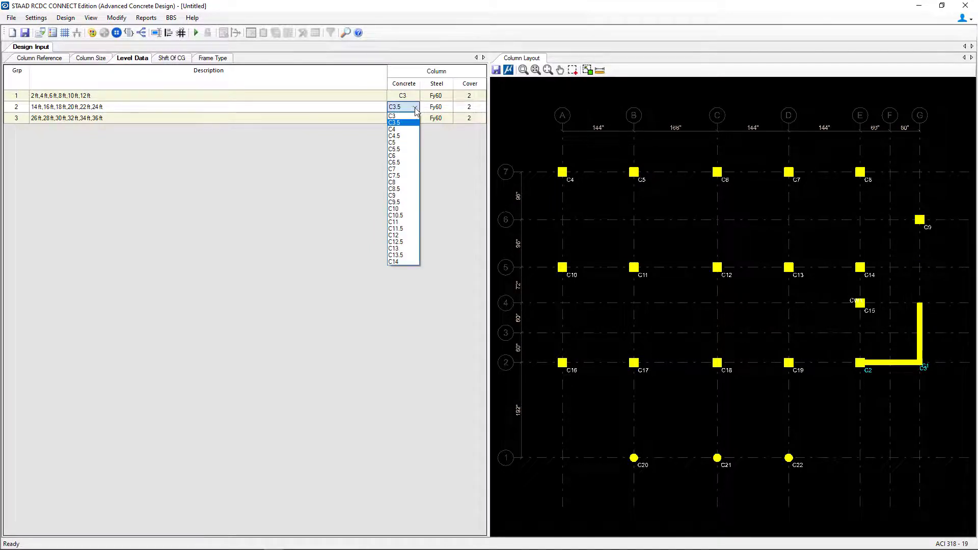
{"action": "left_click", "coordinate": [392, 116]}
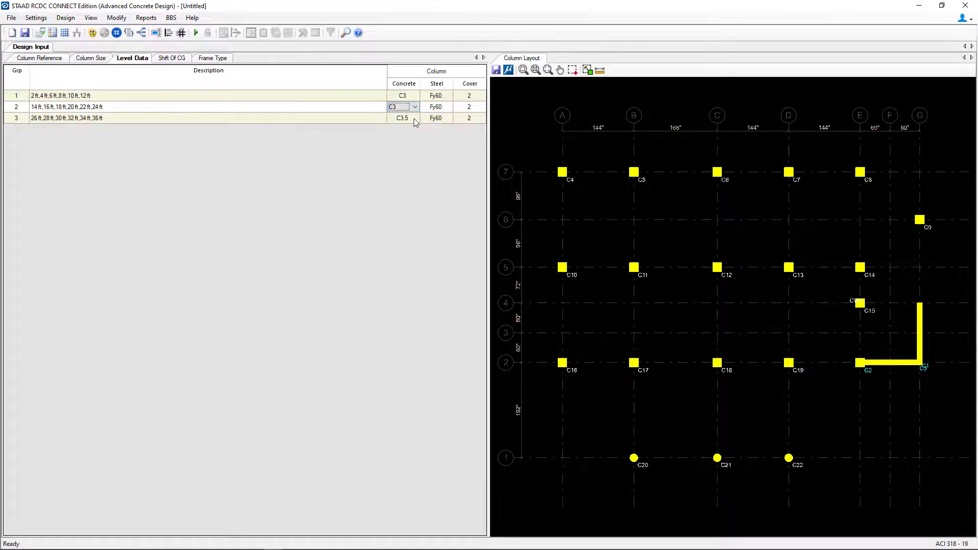
{"action": "left_click", "coordinate": [415, 118]}
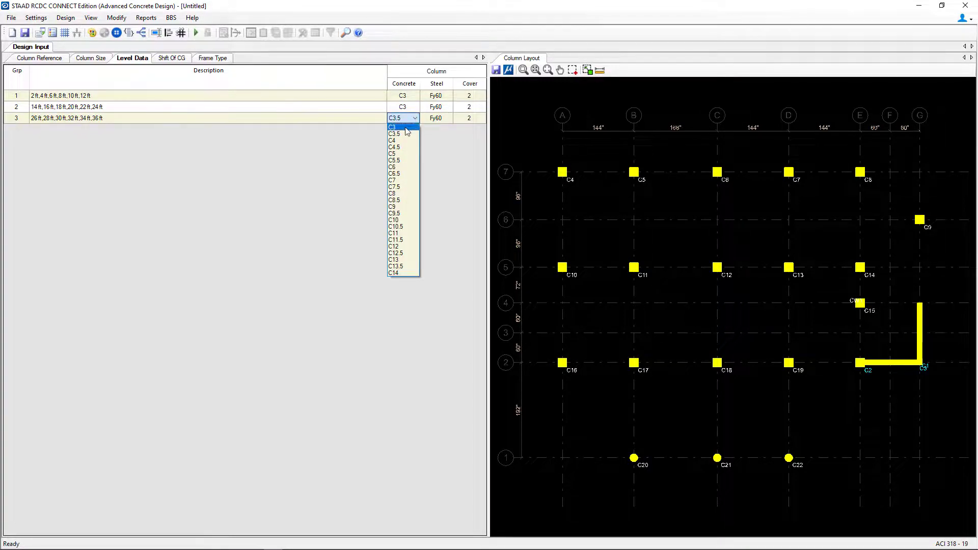
{"action": "left_click", "coordinate": [393, 127]}
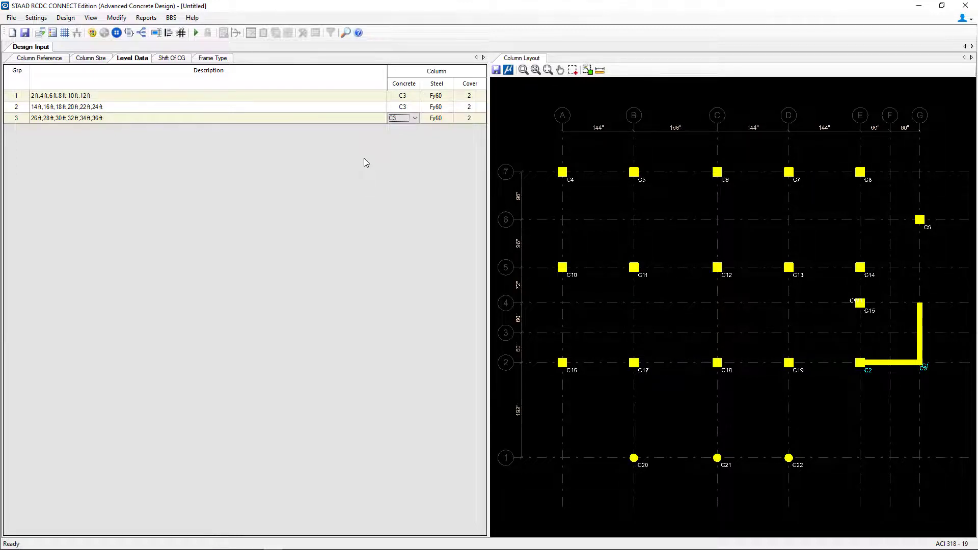
{"action": "mouse_move", "coordinate": [337, 164]}
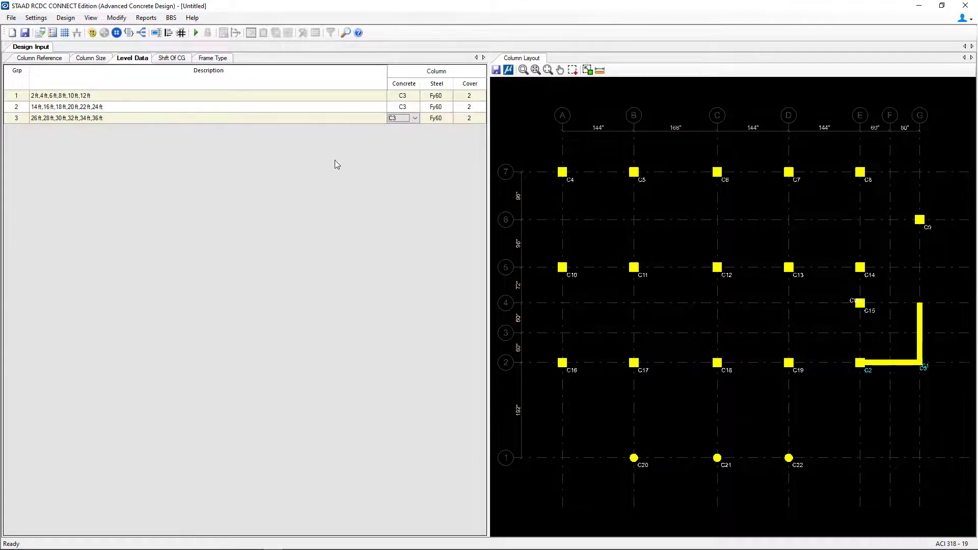